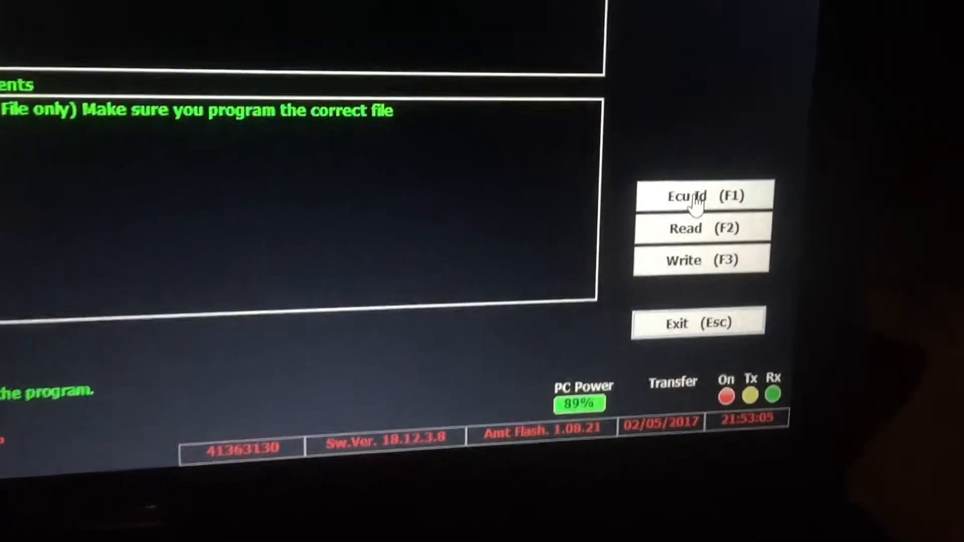
# Step: Start ECU identification with Ecu Id, detecting the Vauxhall Astra 1.7 CDTI Denso ECU
pyautogui.click(701, 195)
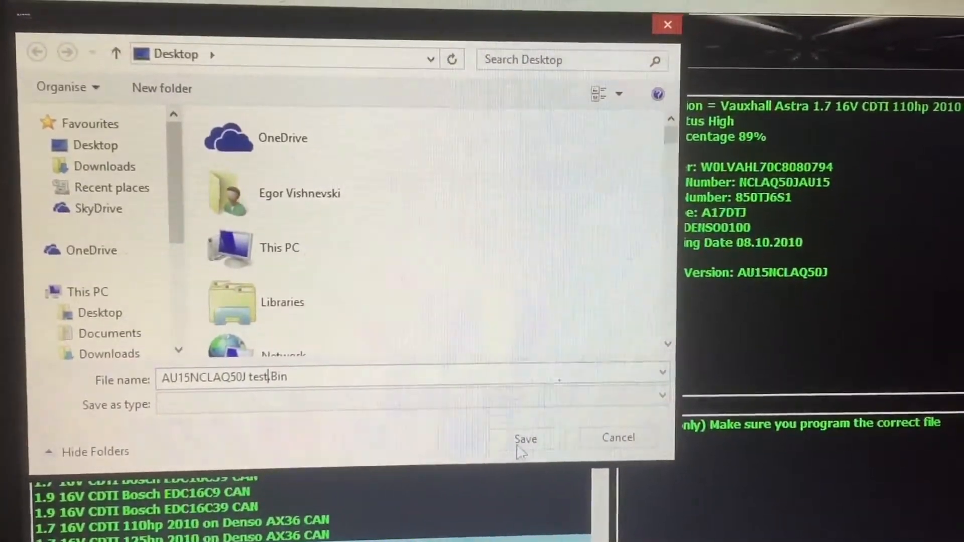
# Step: Save the ECU read to the Desktop as AU15NCLAQ50J test.Bin
pyautogui.click(525, 439)
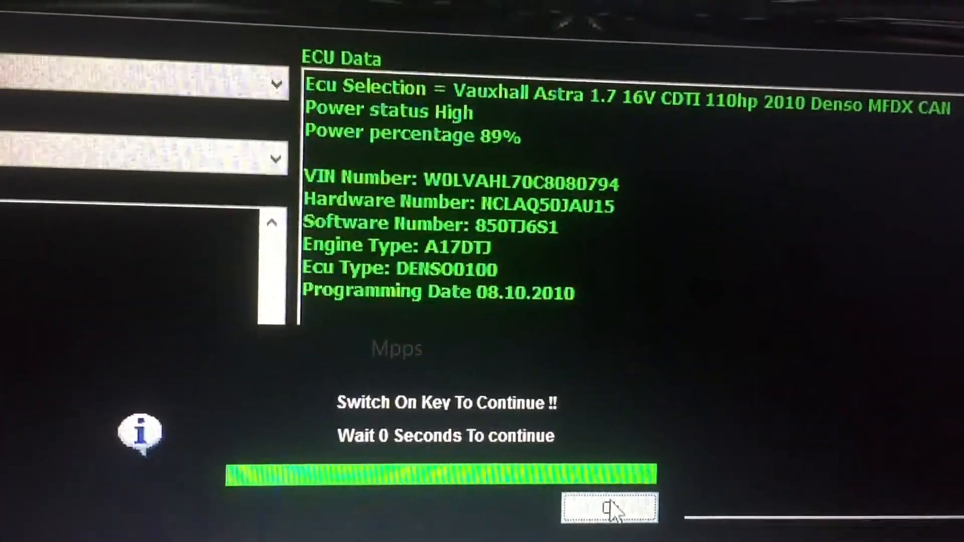
# Step: Acknowledge the 'Switch On Key To Continue' notice so hardware version AU15NCLAQ50J appears
pyautogui.click(621, 506)
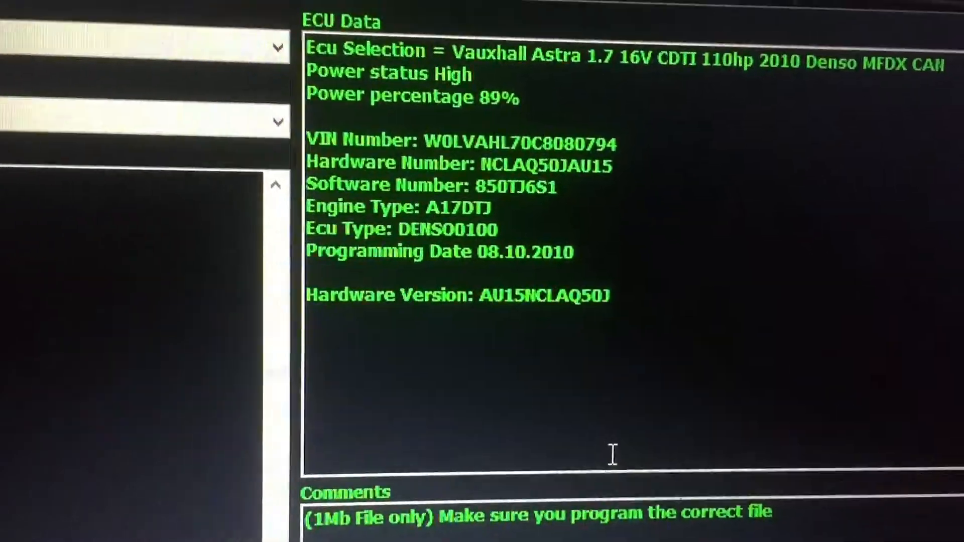